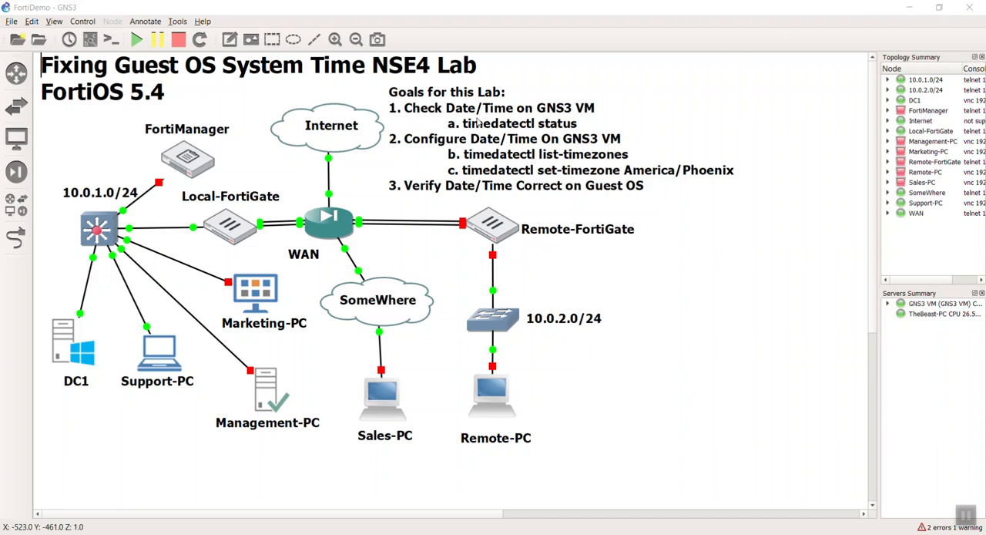
mouse_move(595, 121)
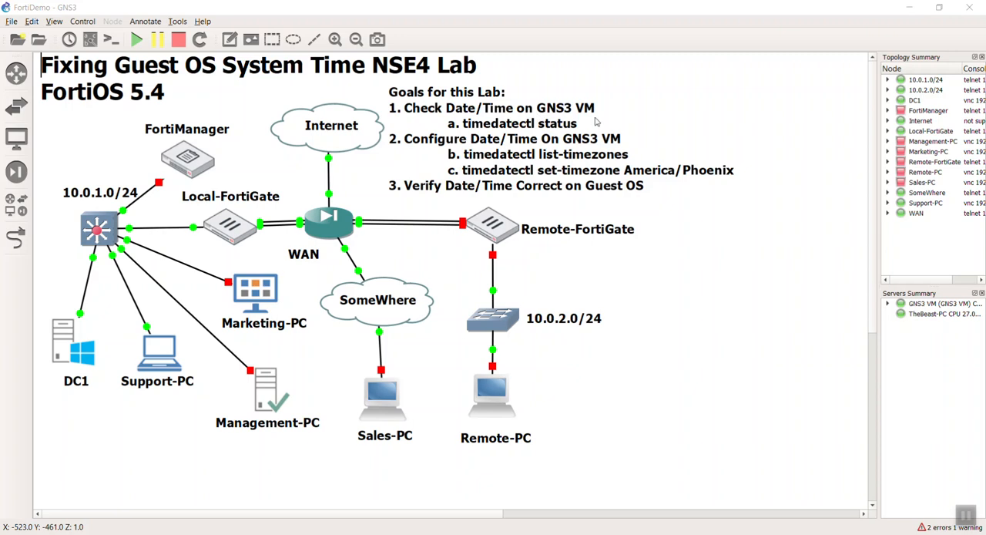
mouse_move(634, 136)
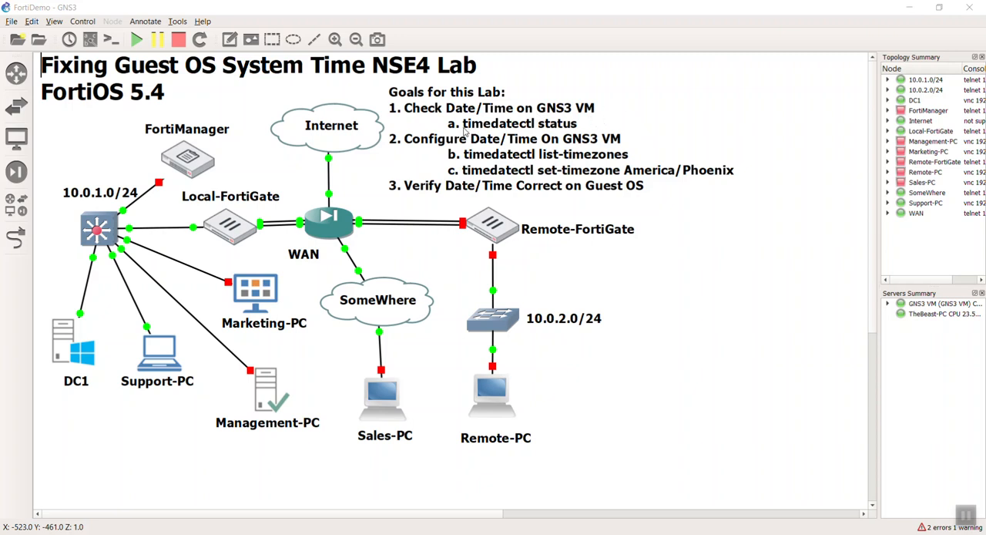
mouse_move(631, 131)
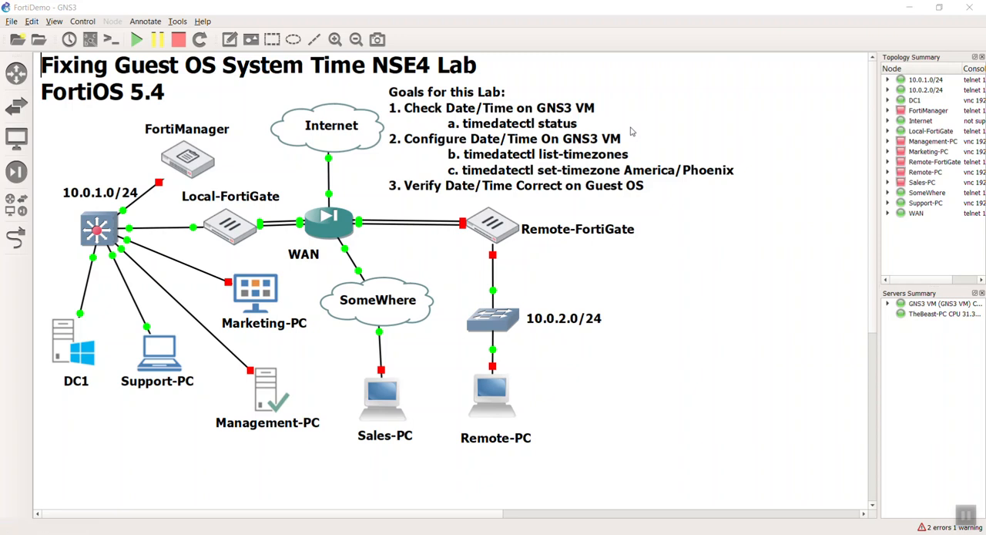
mouse_move(690, 133)
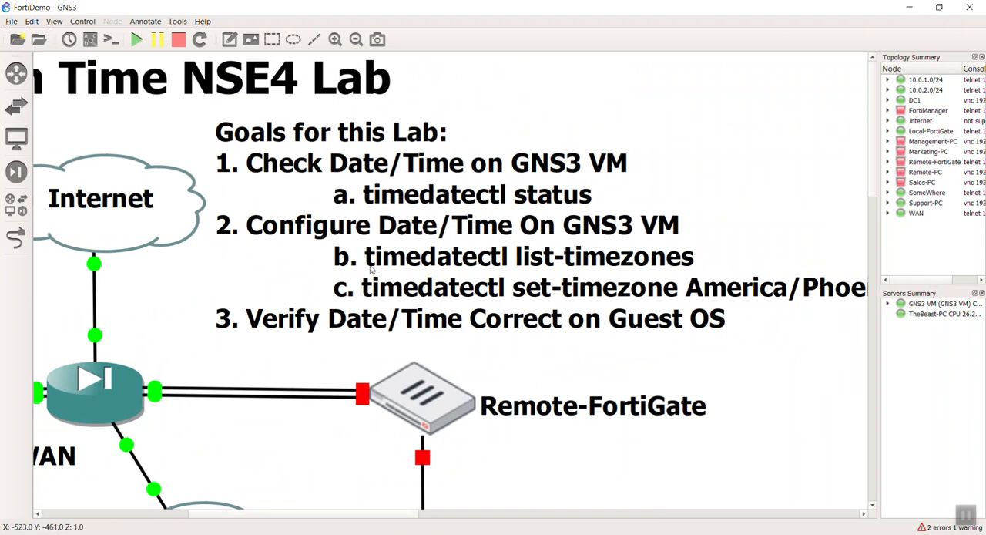
mouse_move(440, 279)
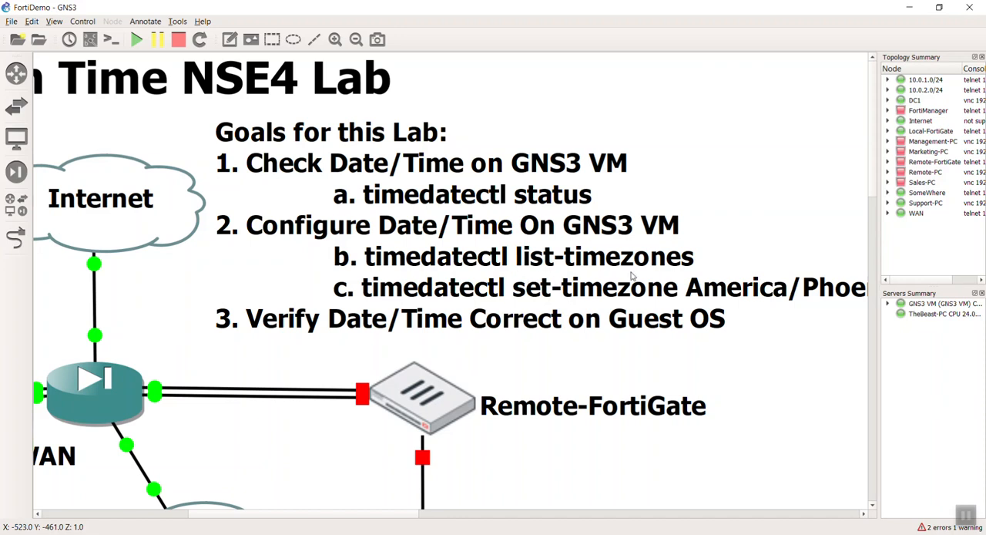
mouse_move(546, 116)
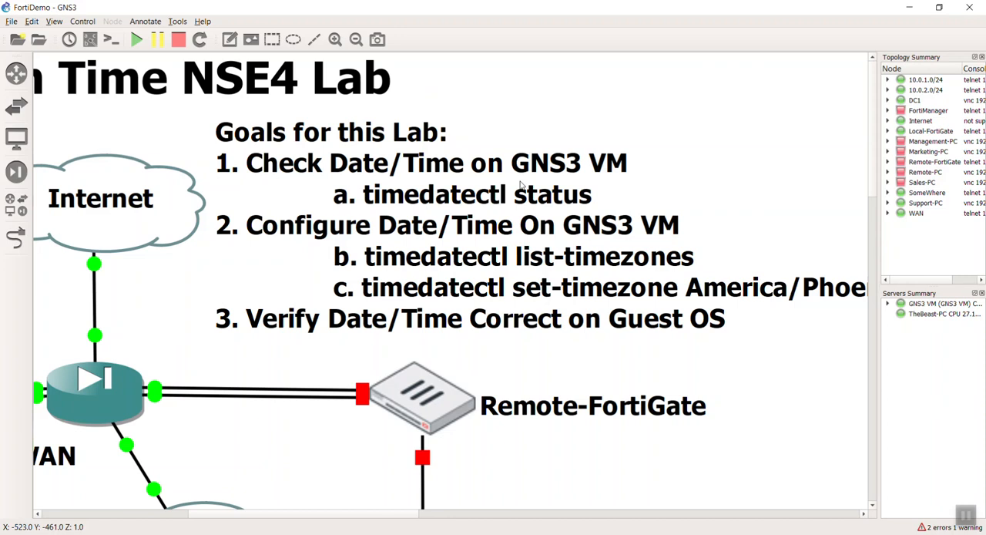
mouse_move(307, 521)
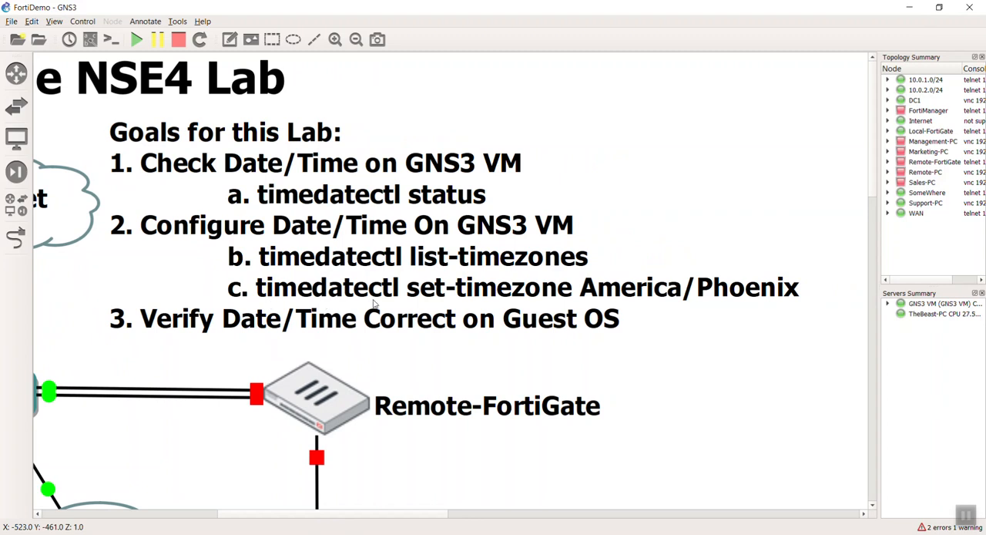
mouse_move(616, 296)
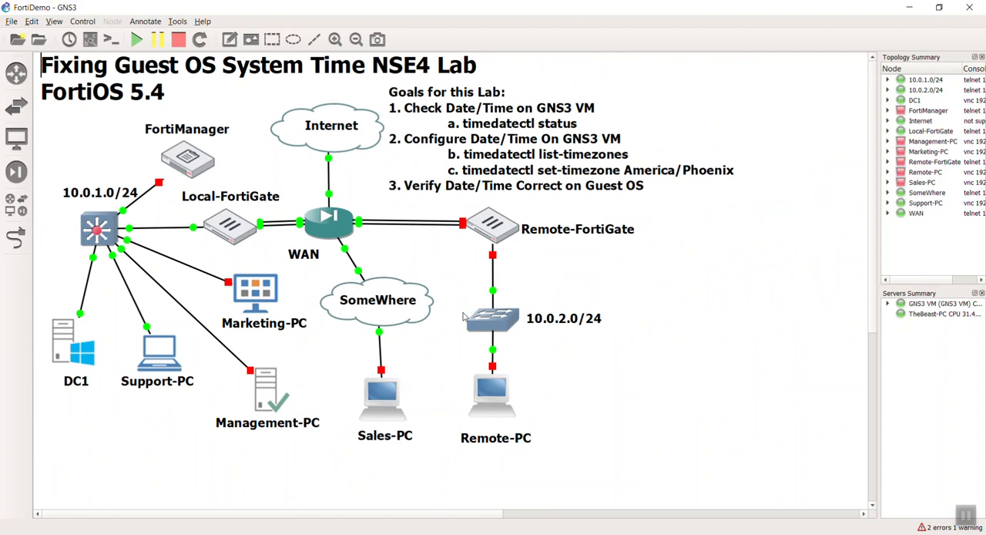
mouse_move(536, 203)
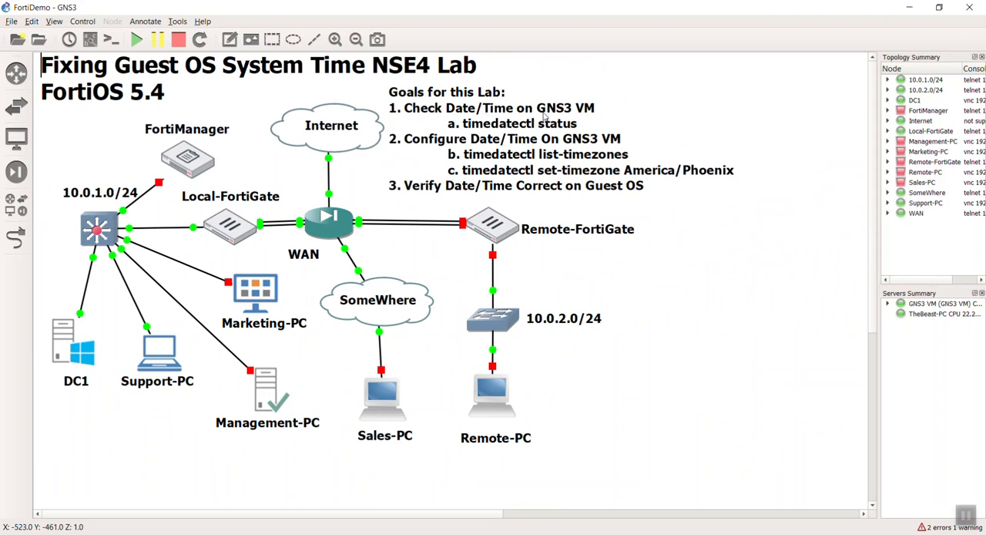
mouse_move(585, 121)
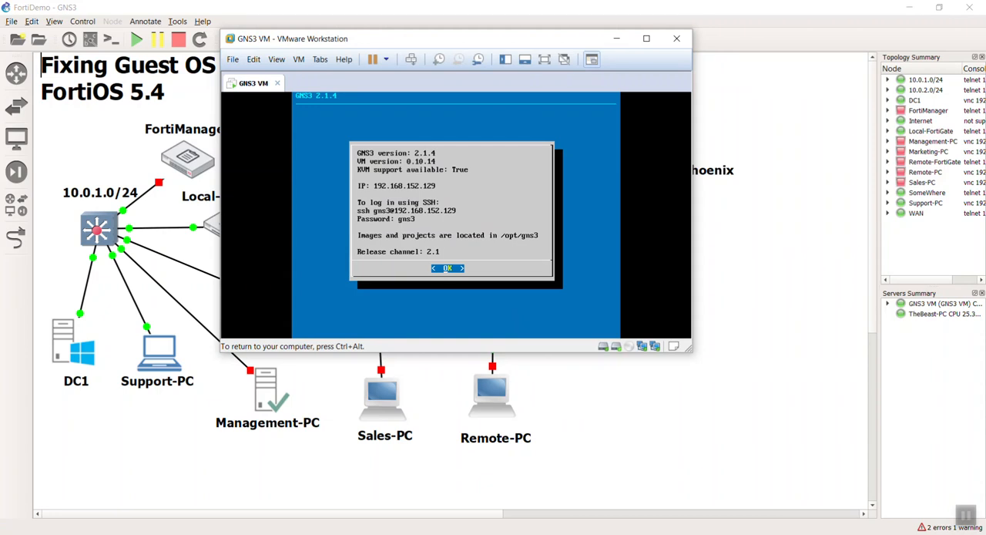
- Dismiss the info screen, open the GNS3 VM shell, and move the window below the lab goals
left_click(446, 268)
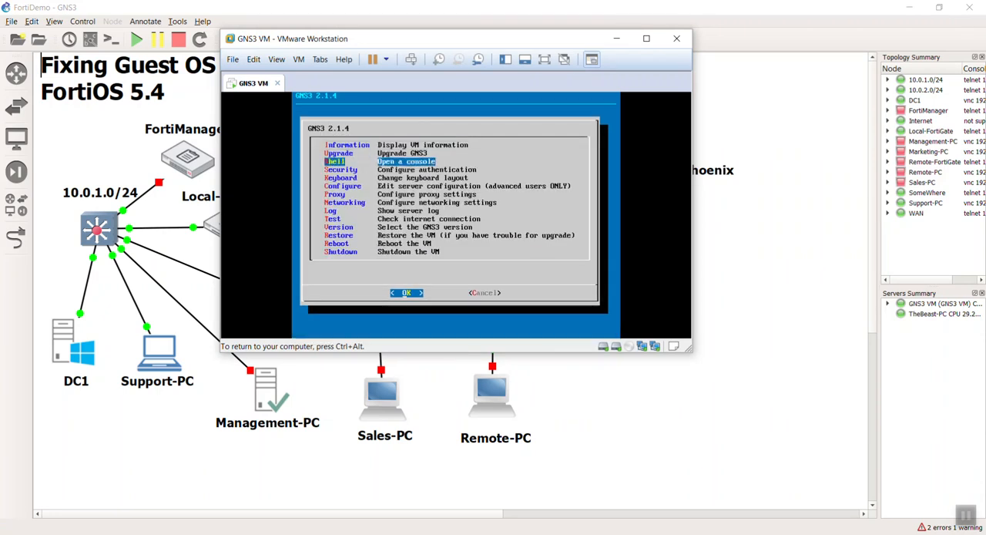
left_click(407, 293)
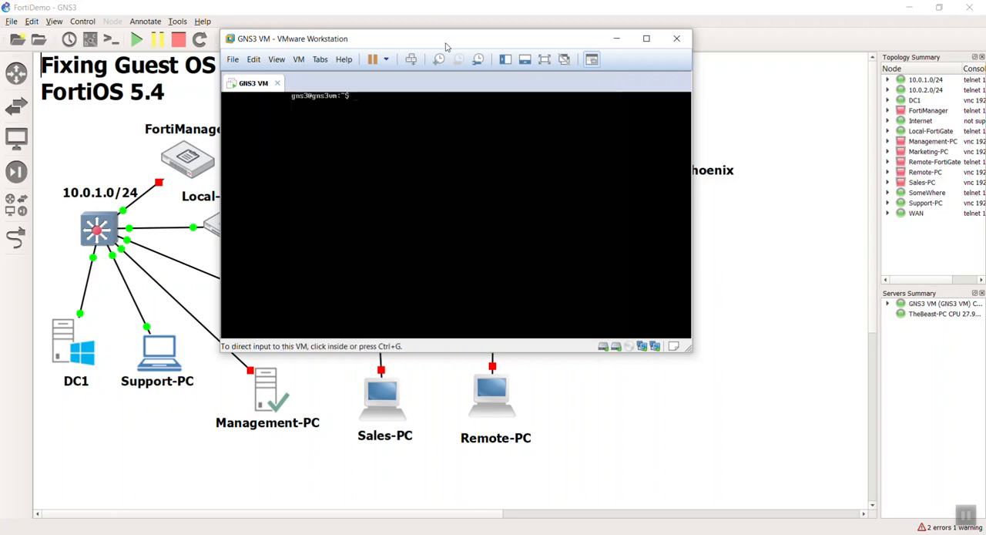
left_click_drag(446, 38, 521, 203)
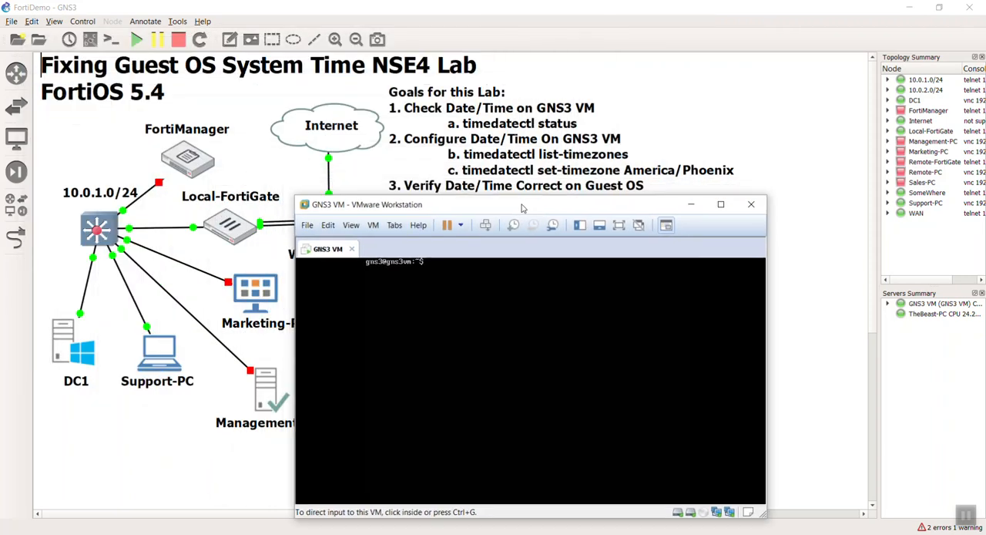
left_click_drag(521, 204, 524, 209)
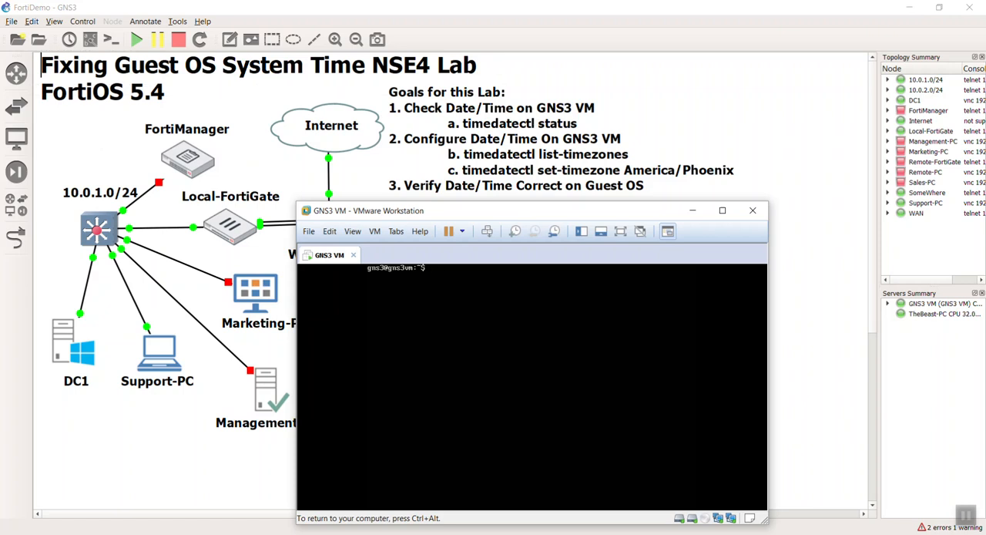
- Run timedatectl status to show the VM's date, time and America/Phoenix timezone
type("time")
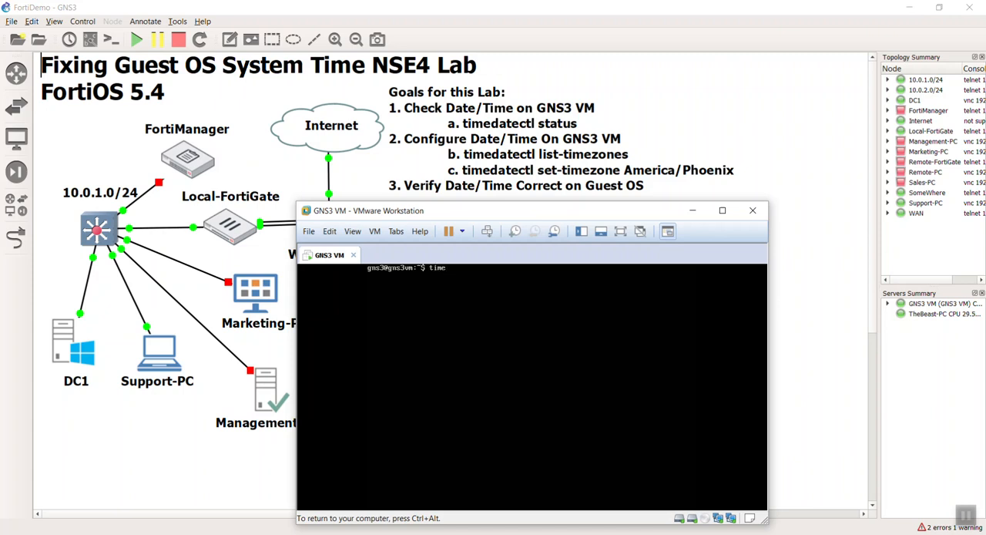
type("imedatectl s")
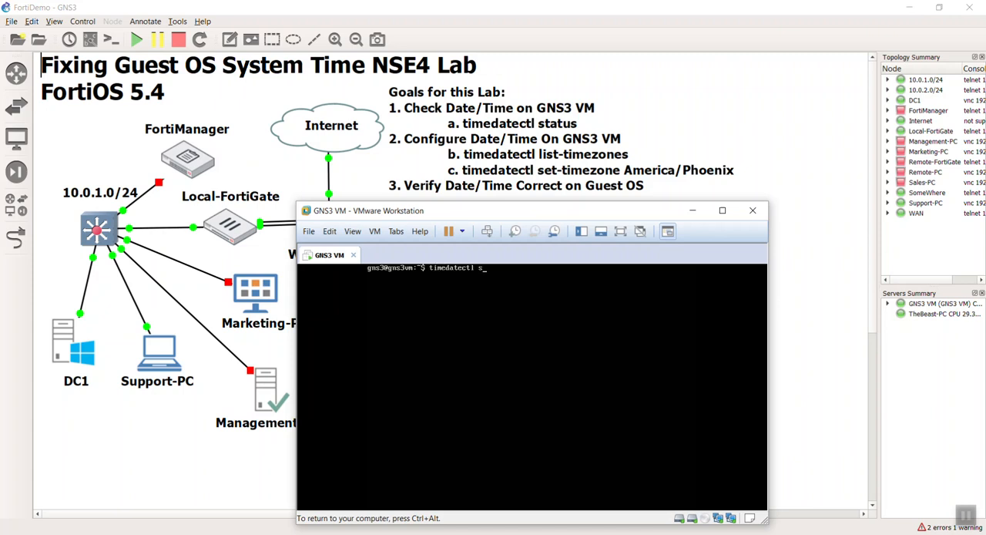
key("Return")
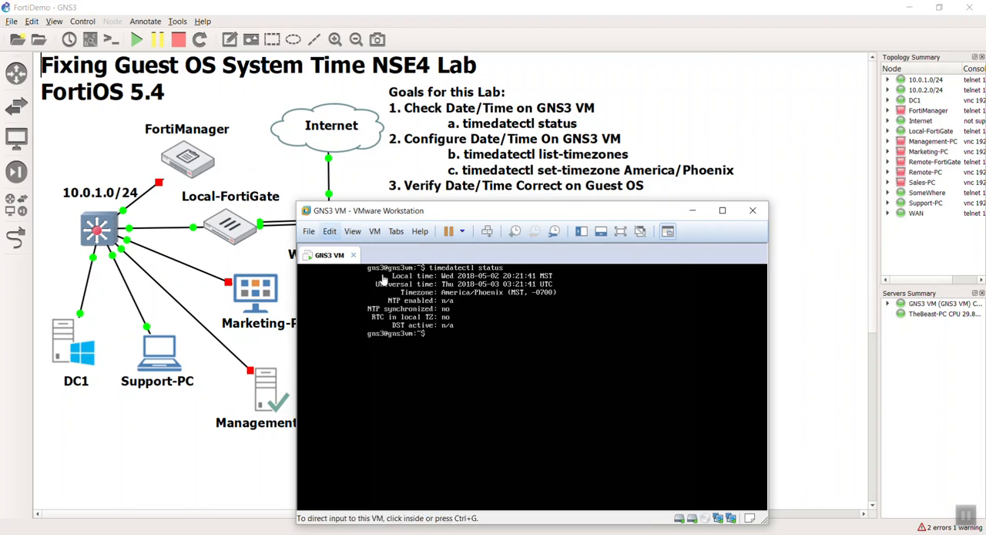
mouse_move(382, 290)
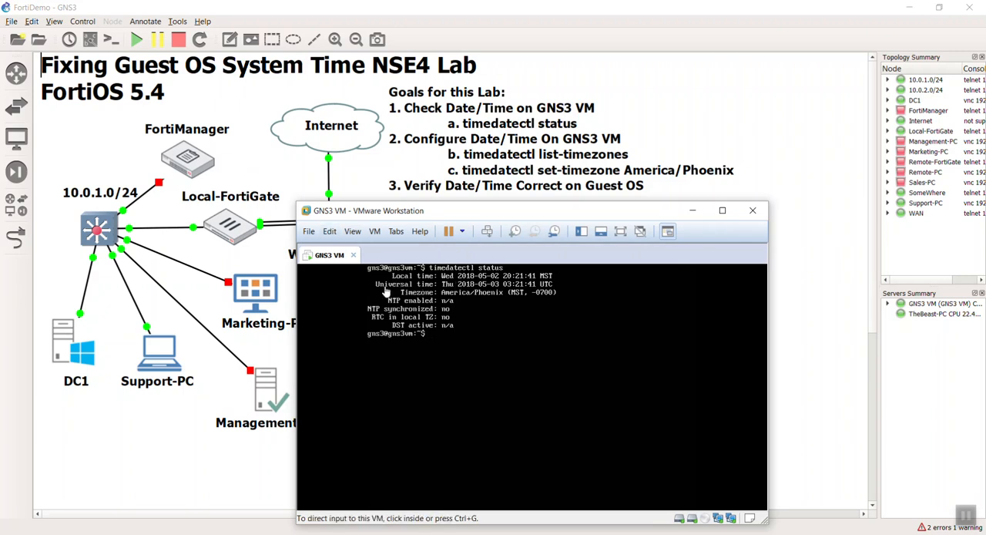
mouse_move(478, 293)
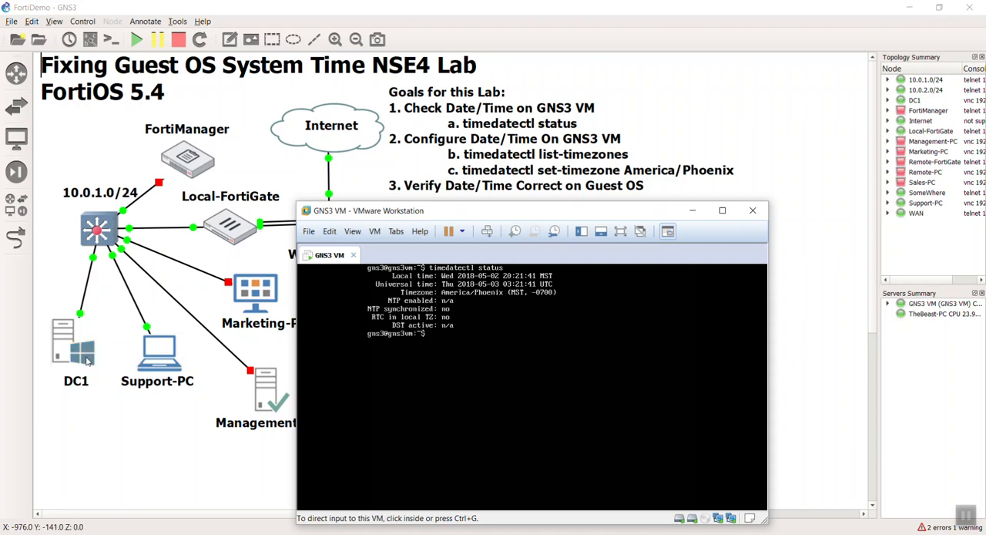
mouse_move(59, 356)
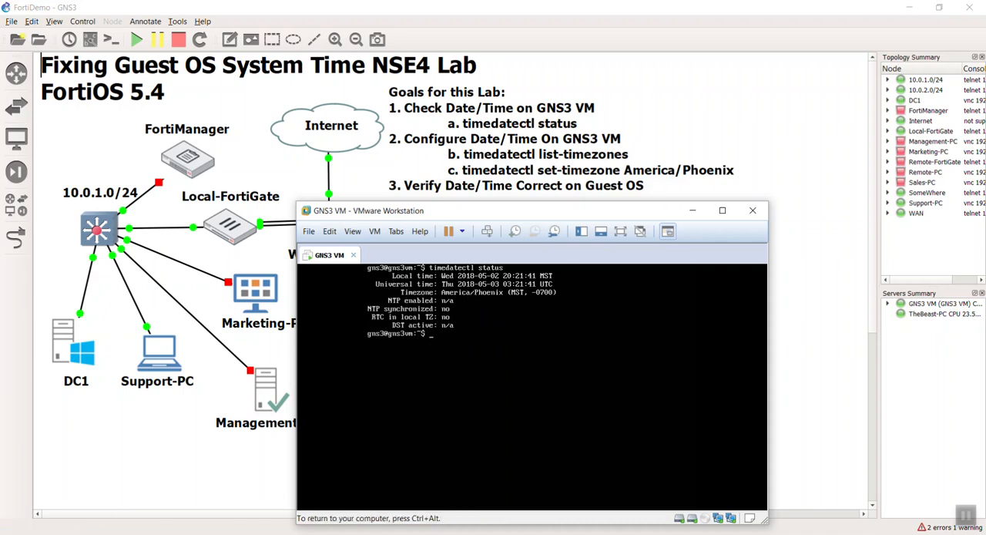
- Run timedatectl list-timezones and page through to the Pacific entries at the end
type("timedatectl list-")
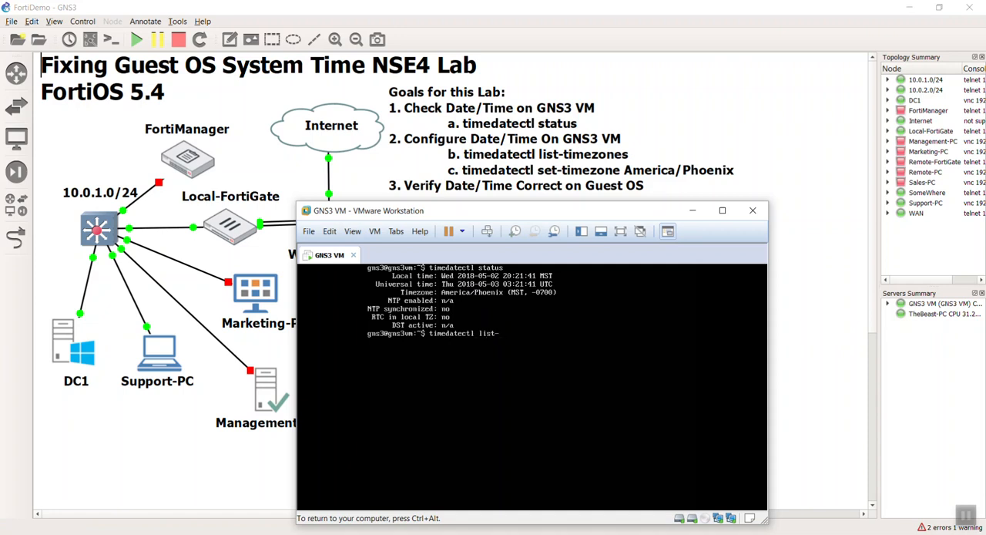
type("timezones")
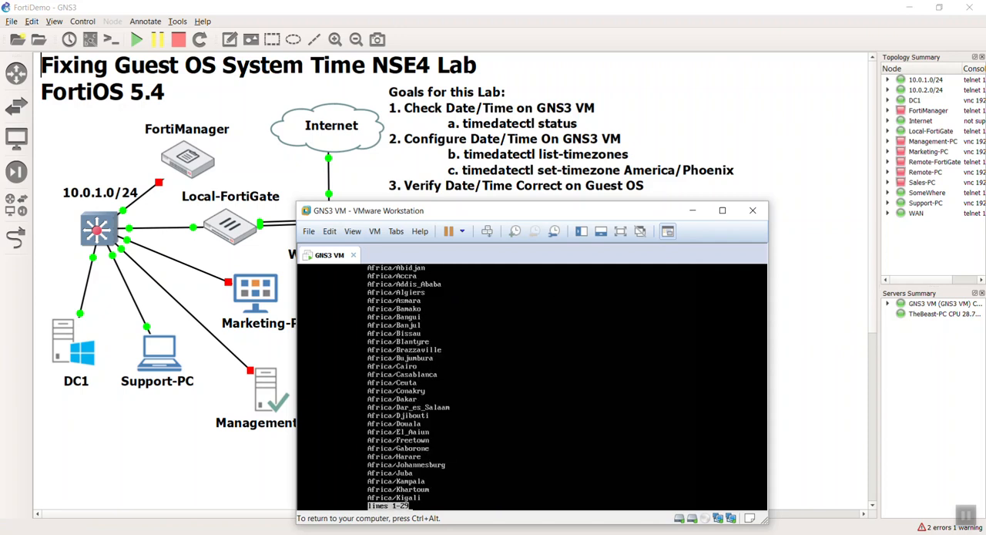
scroll("down", 3)
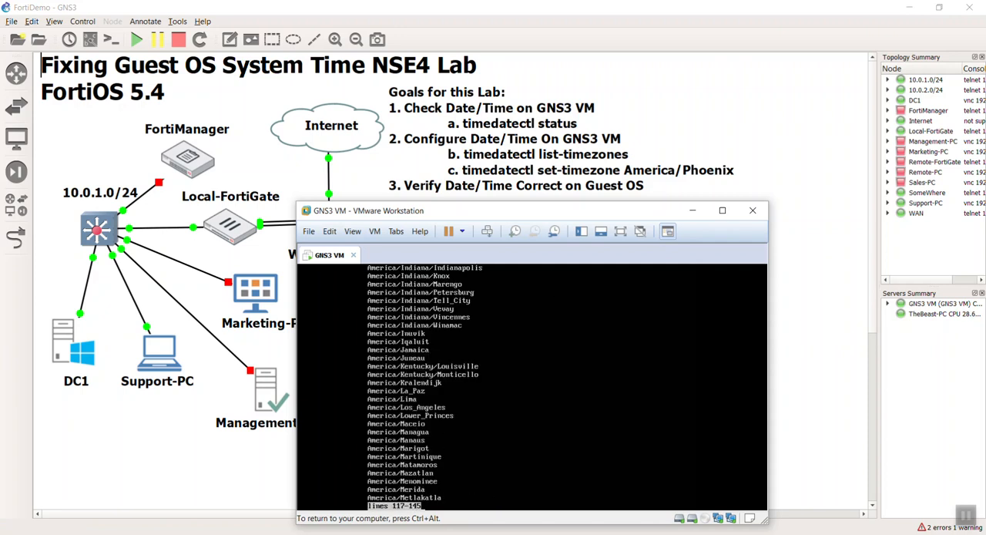
scroll("down", 3)
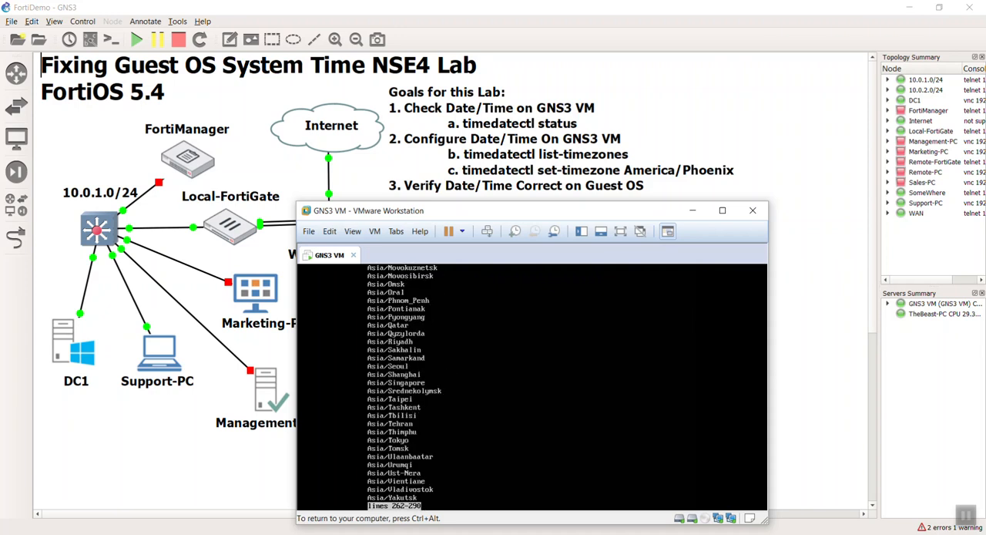
scroll("down", 3)
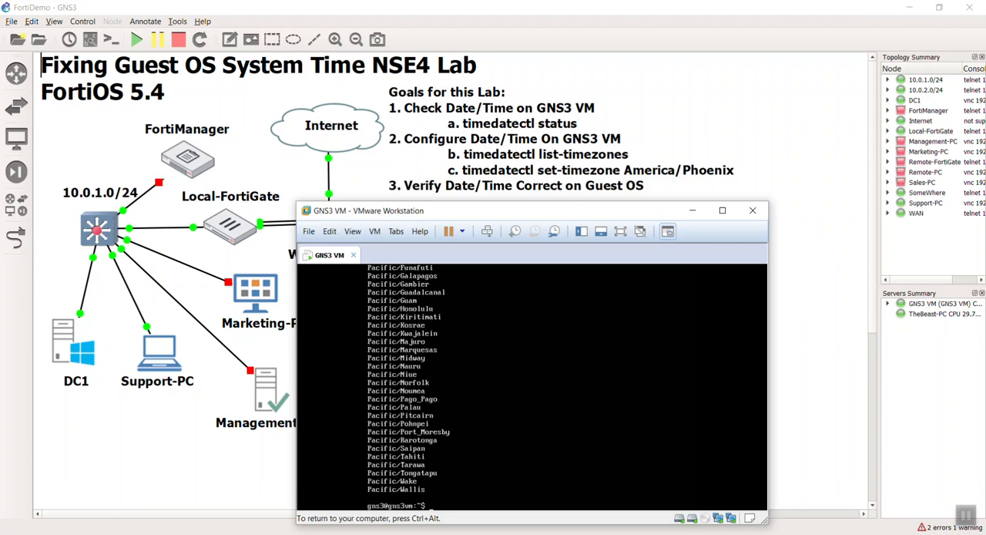
- Set the timezone to America/Phoenix with timedatectl and confirm MST (-0700) via status
type("timedatectl set-timezone")
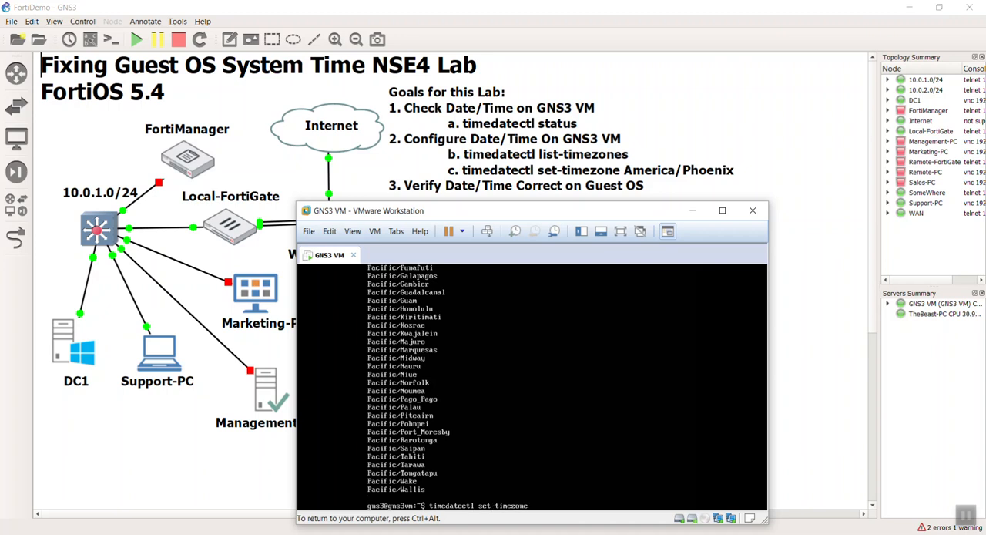
type("America")
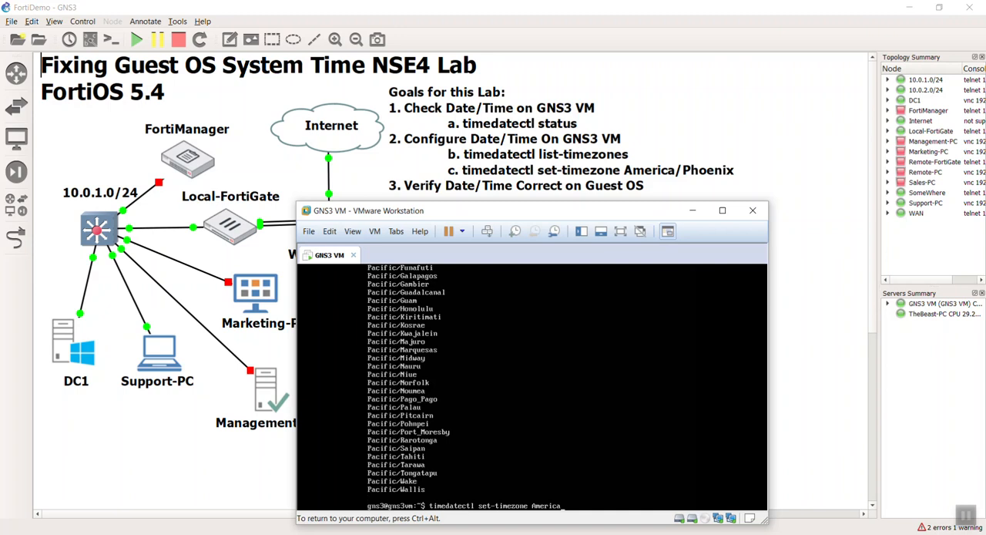
type("/Phoenix")
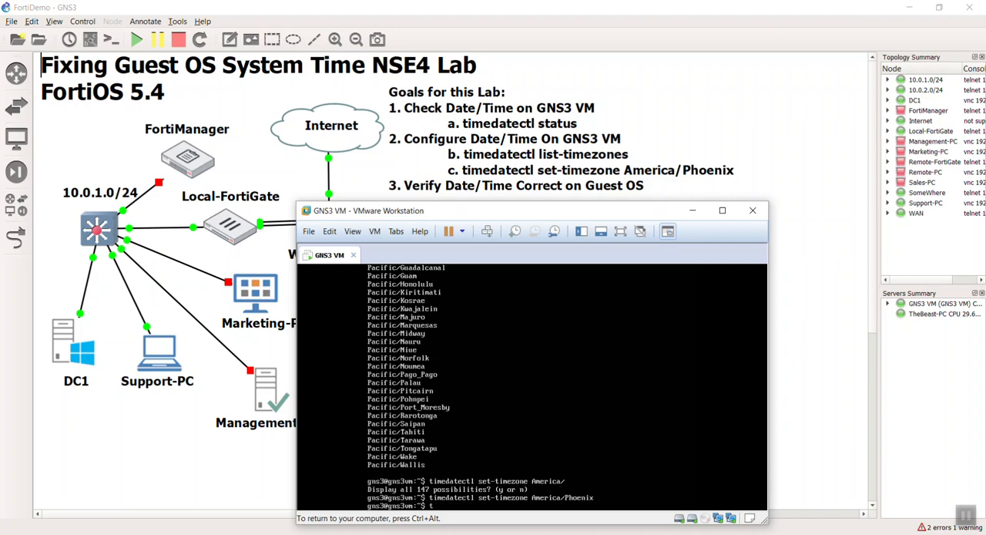
type("timedata")
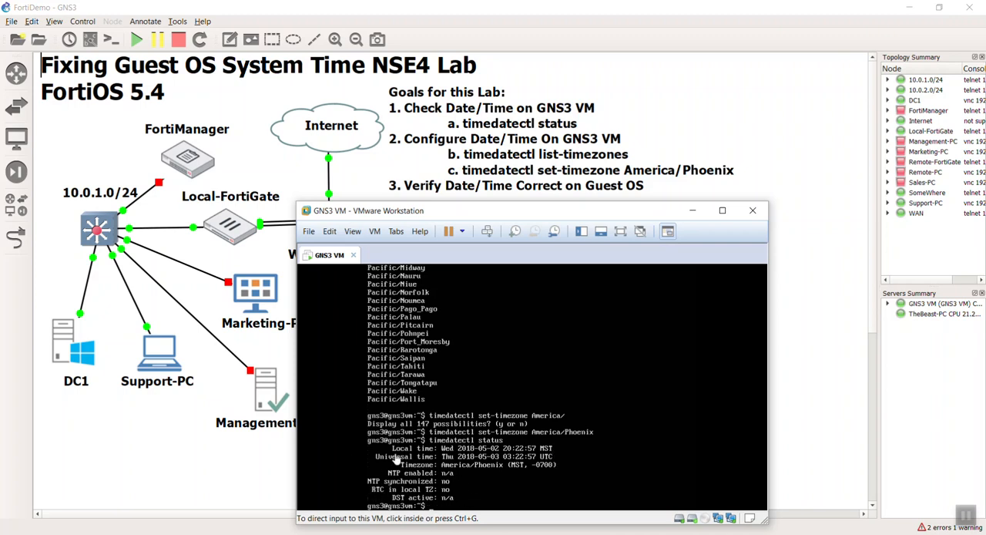
mouse_move(554, 432)
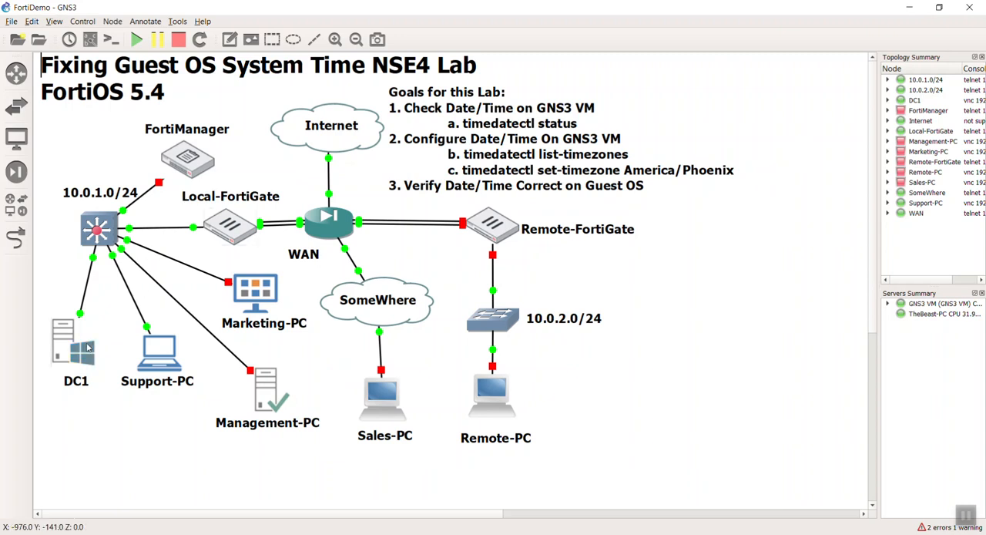
double_click(76, 339)
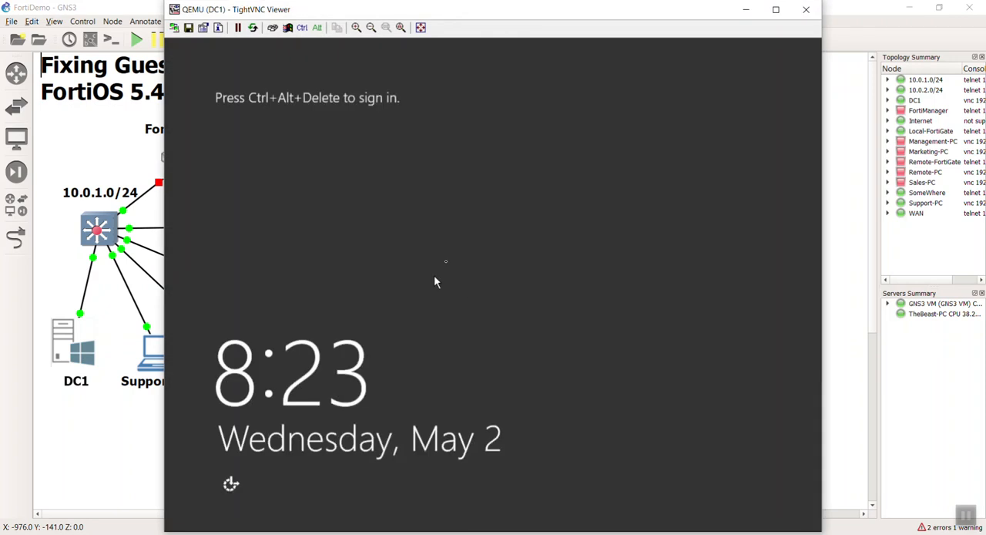
mouse_move(367, 404)
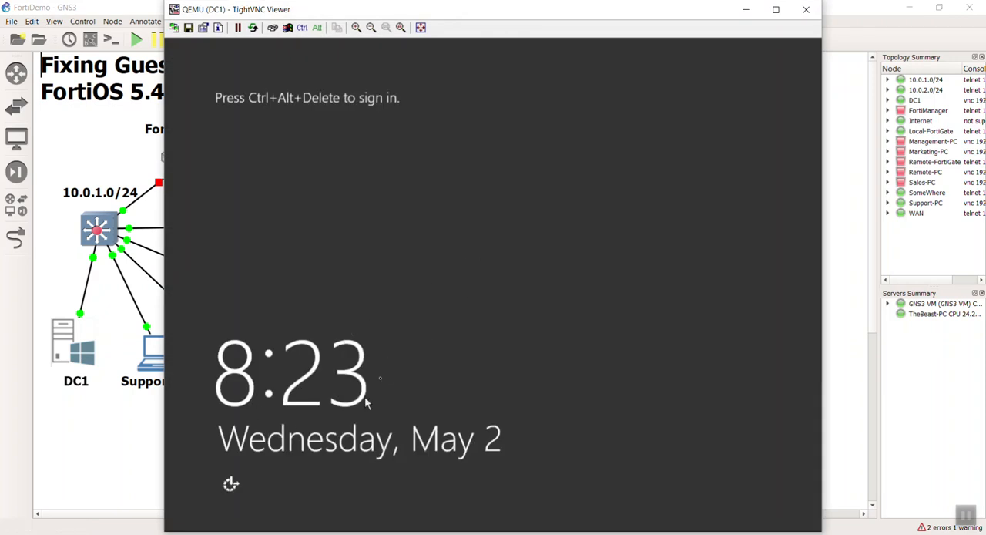
mouse_move(490, 49)
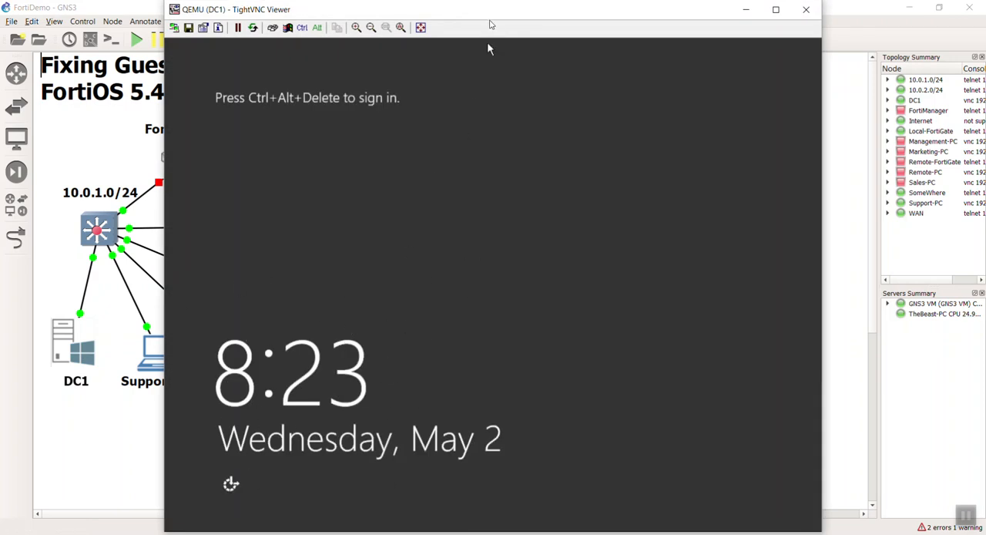
mouse_move(366, 267)
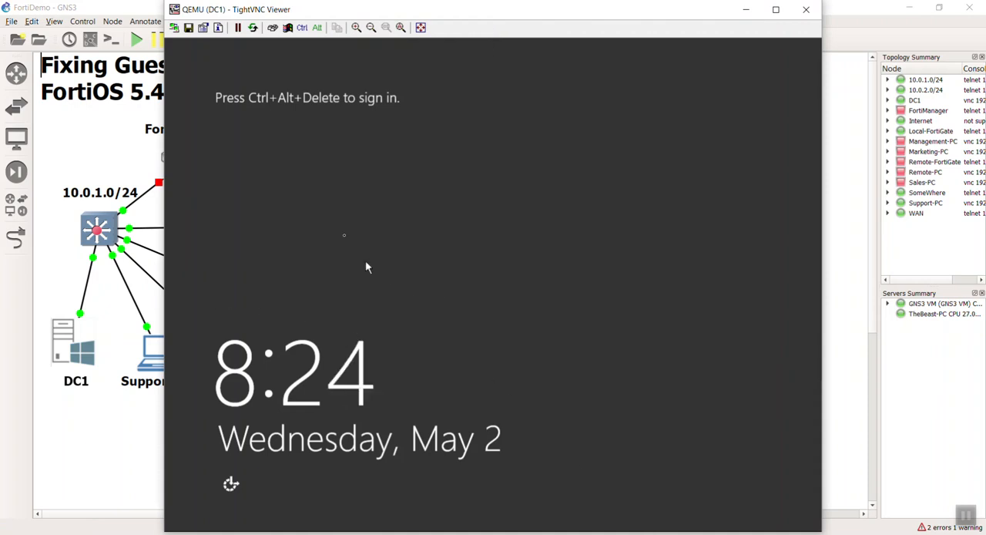
mouse_move(427, 279)
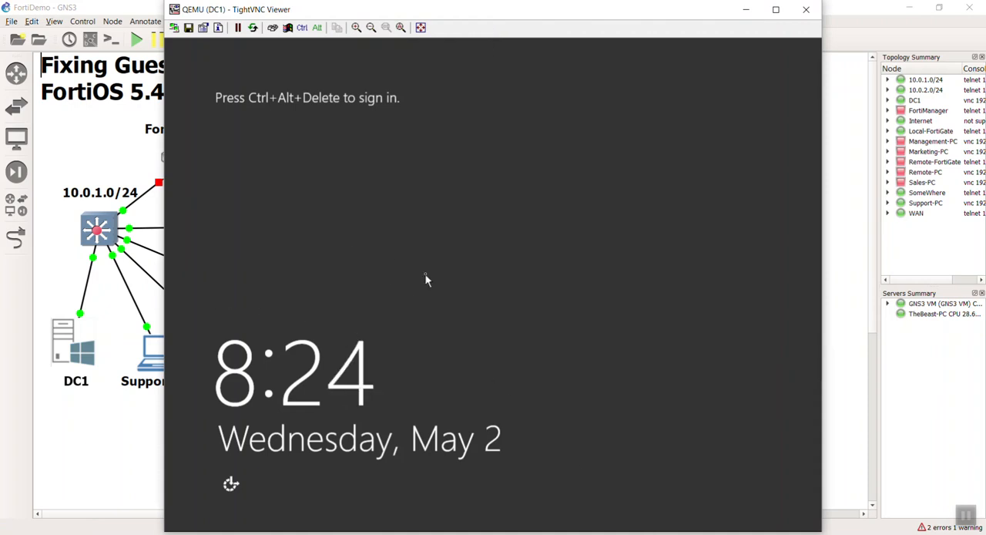
mouse_move(421, 55)
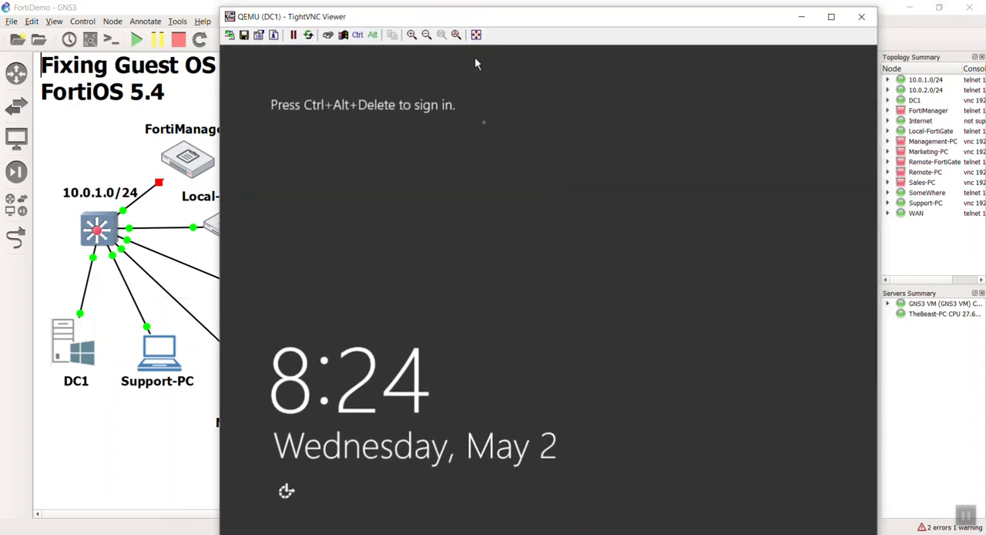
mouse_move(490, 151)
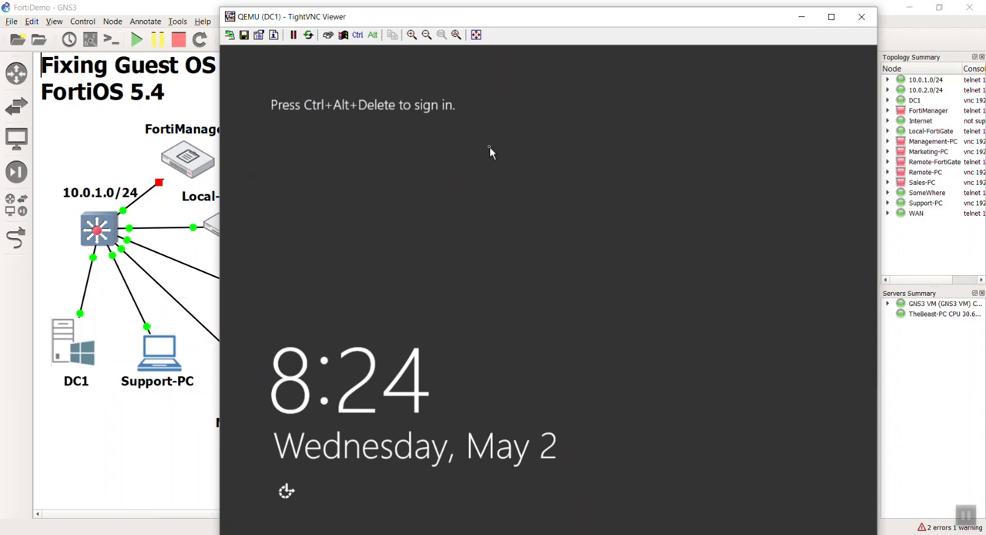
mouse_move(148, 432)
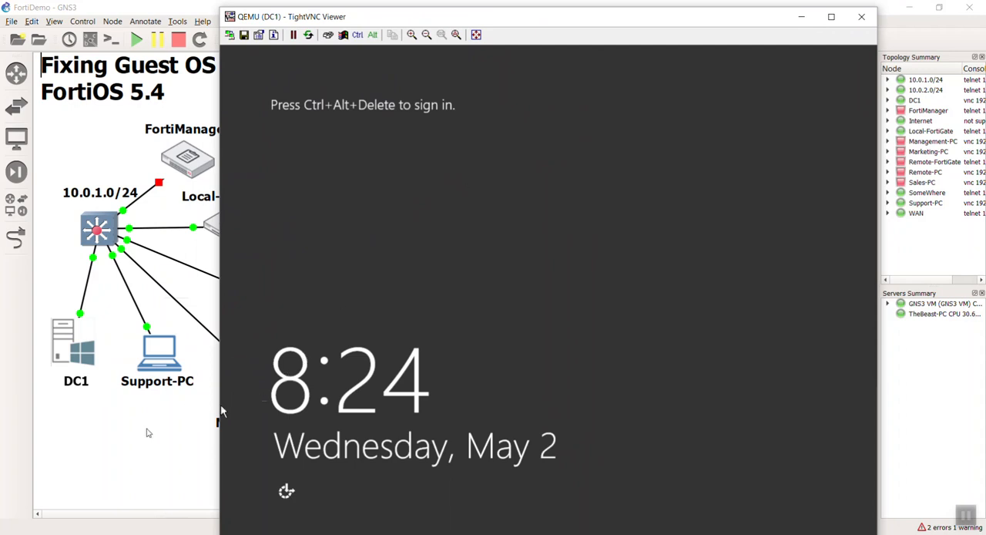
left_click(860, 15)
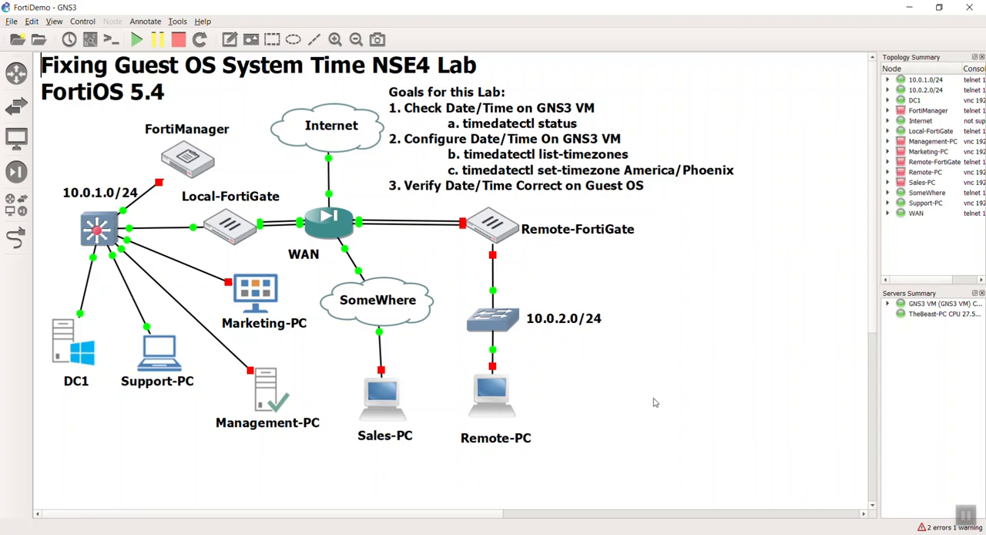
mouse_move(809, 450)
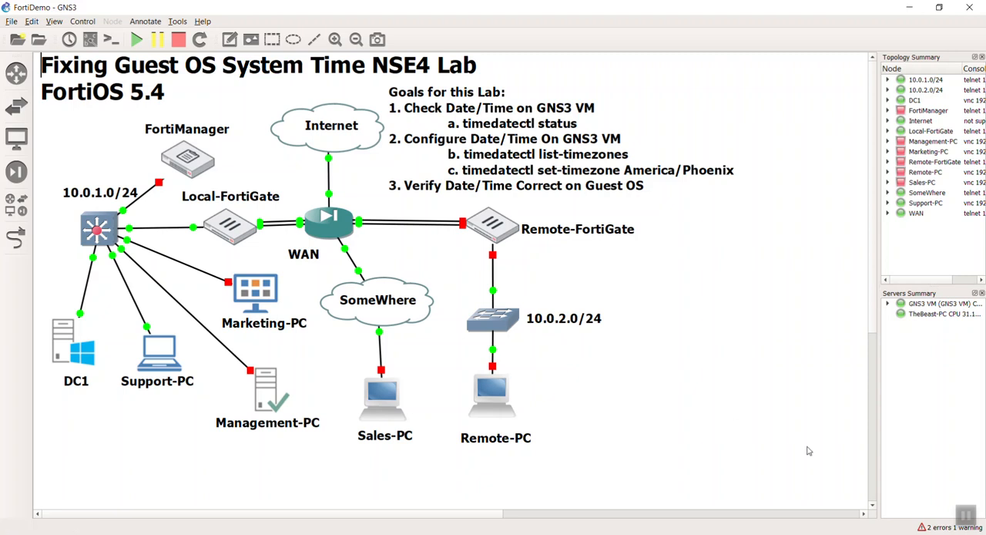